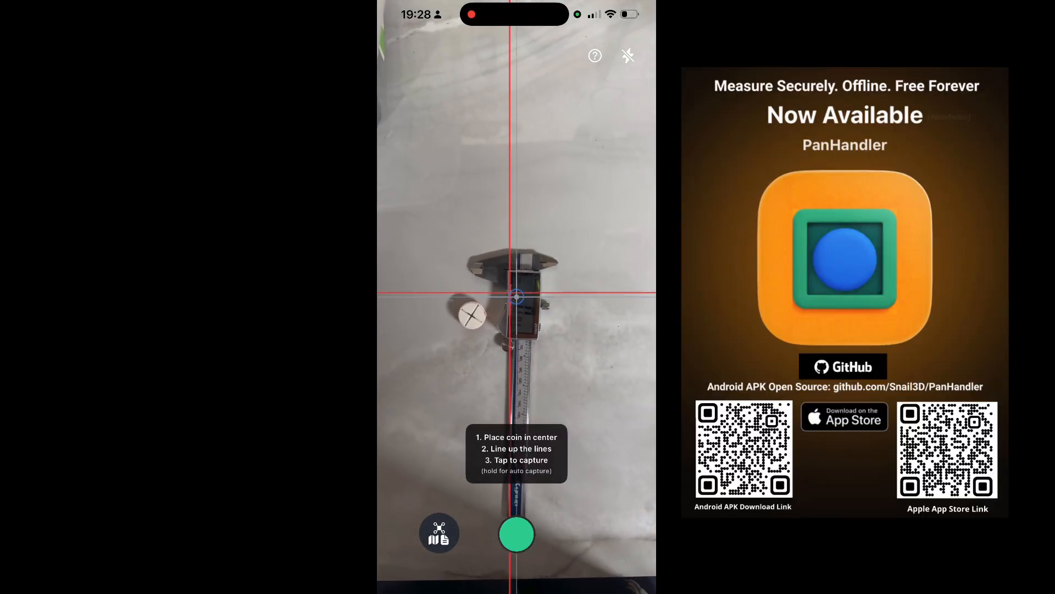
Capture the photo of the calipers with the coin beside them
{"action": "left_click", "coordinate": [517, 534]}
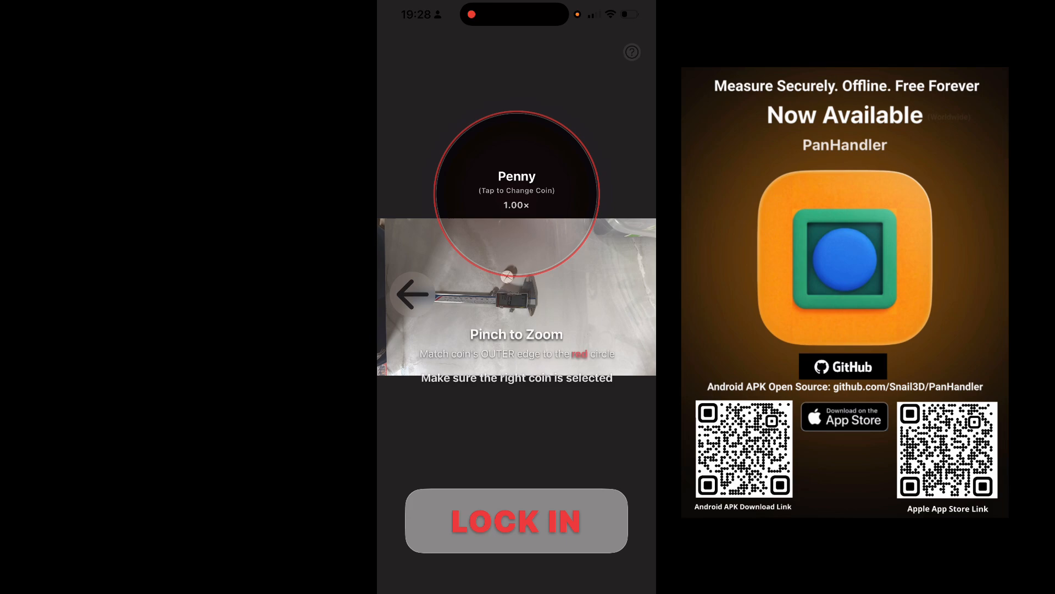
Change the reference coin by searching 'Quart' and selecting the USA Quarter, 24.26 mm
{"action": "left_click", "coordinate": [516, 183]}
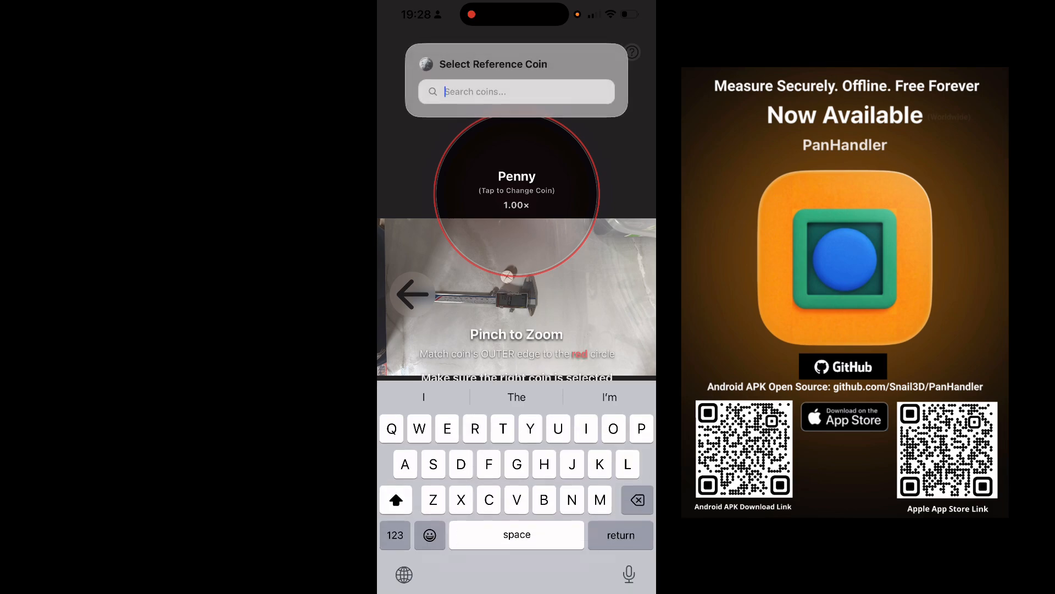
{"action": "left_click", "coordinate": [391, 427]}
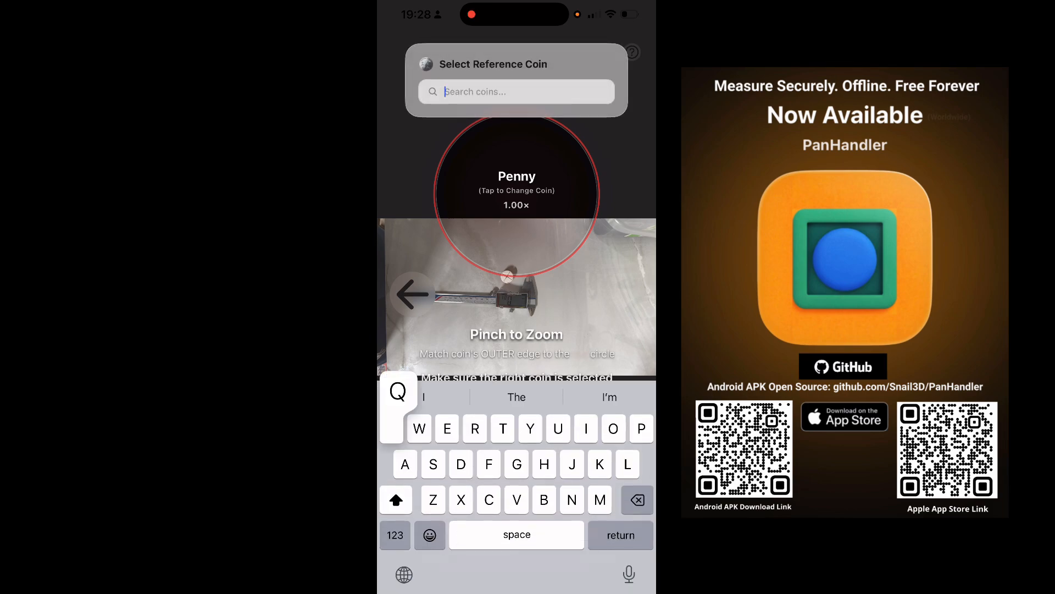
{"action": "type", "text": "Quart"}
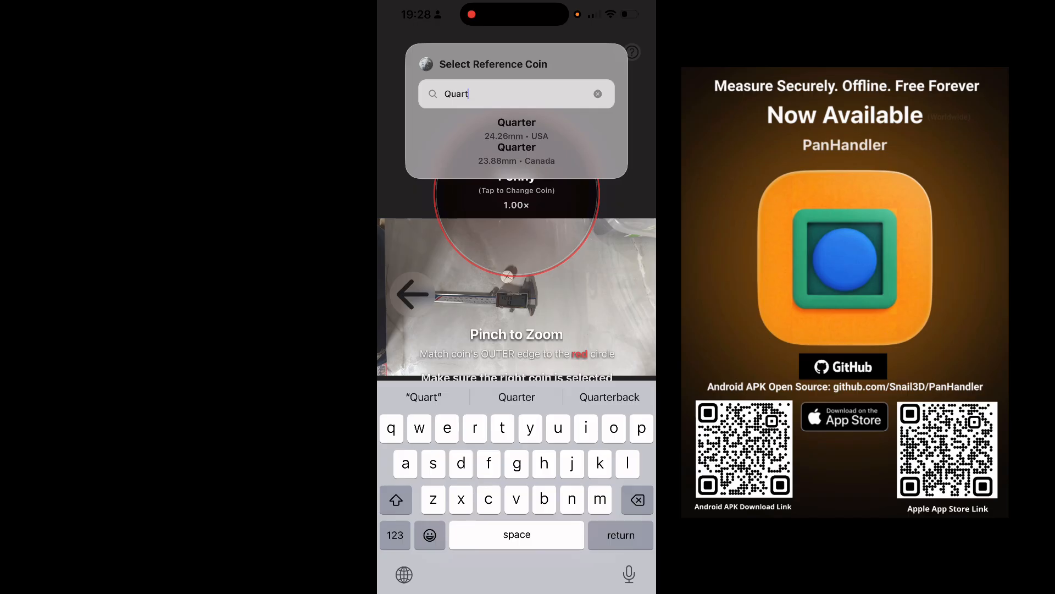
{"action": "left_click", "coordinate": [516, 122]}
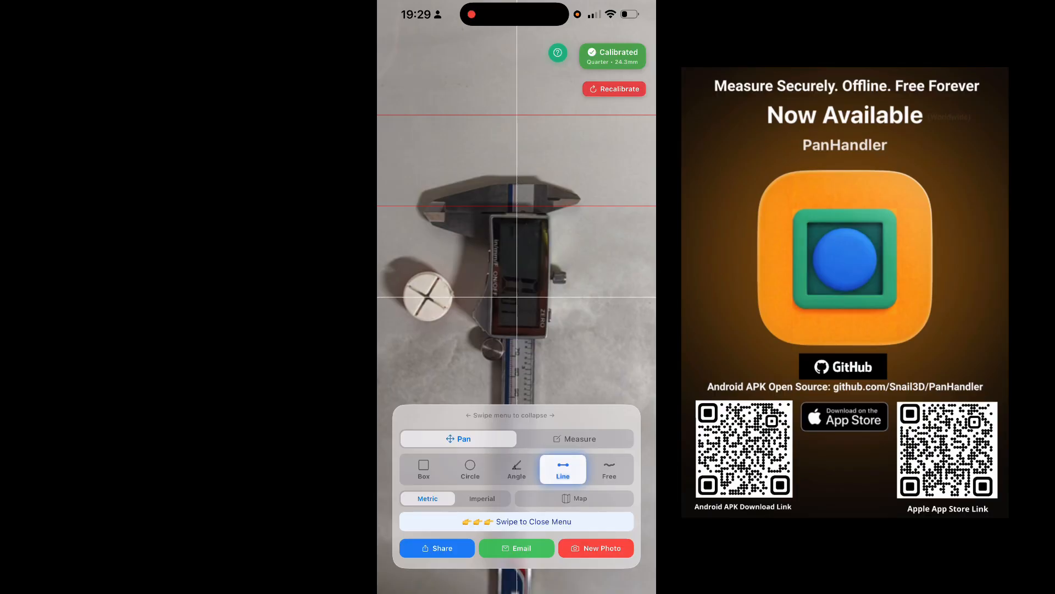
Measure a 76.5 mm line between the calipers' left and right jaw tips
{"action": "left_click", "coordinate": [574, 437]}
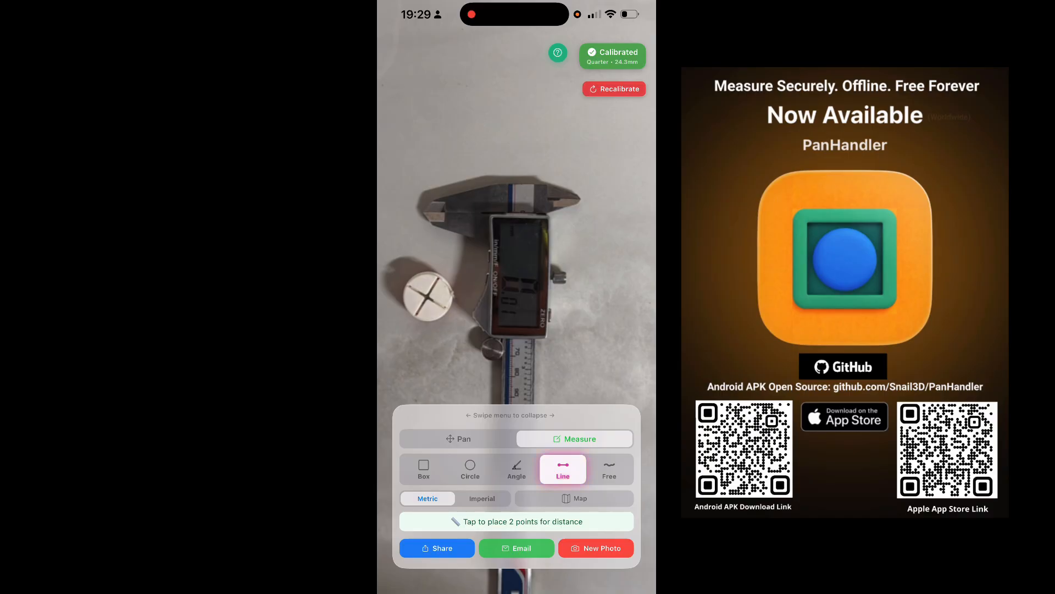
{"action": "left_click", "coordinate": [451, 216]}
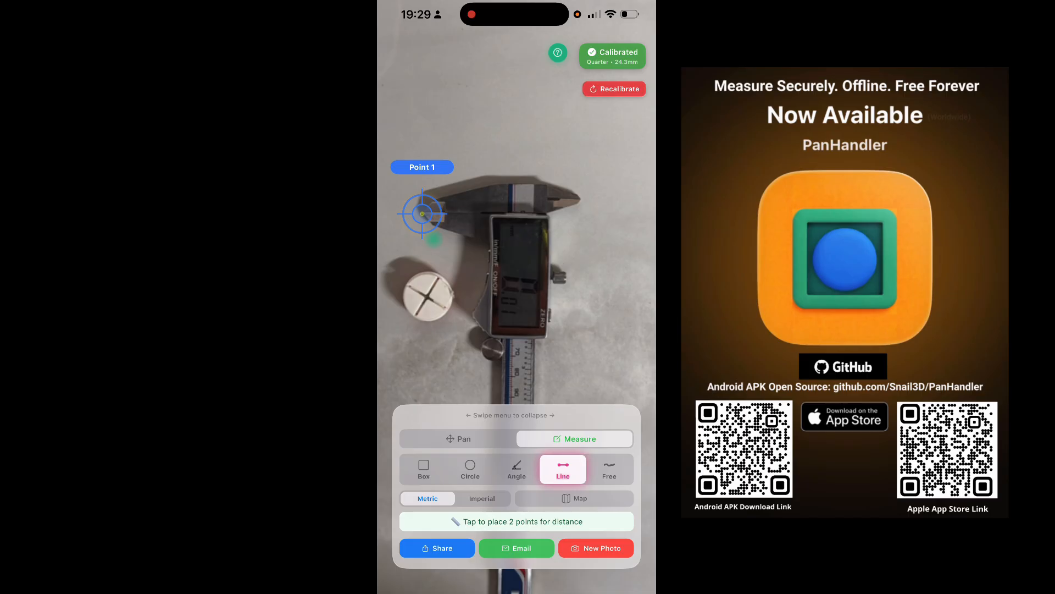
{"action": "left_click", "coordinate": [576, 213]}
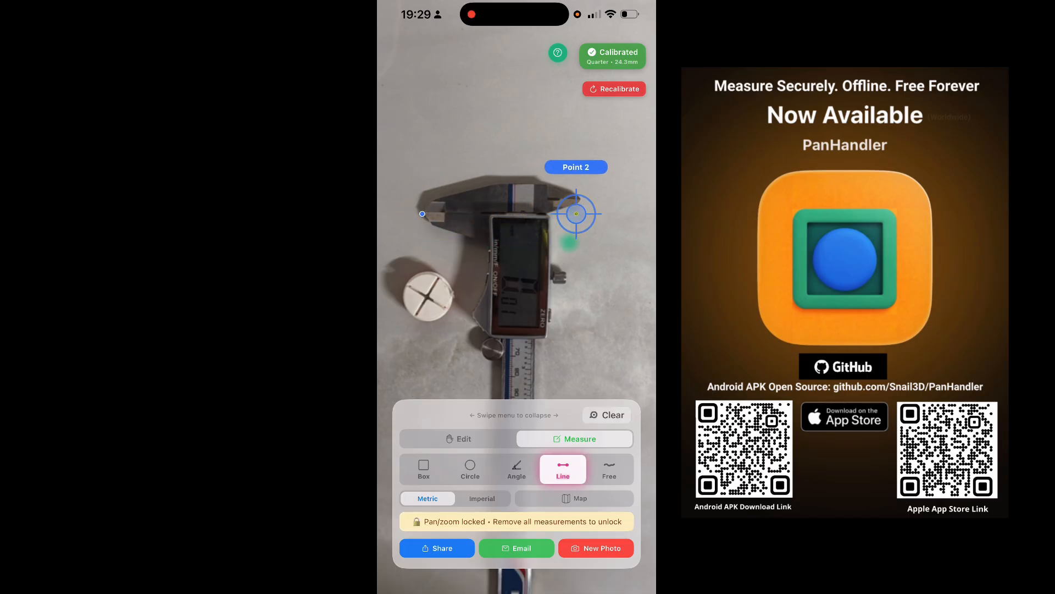
{"action": "left_click", "coordinate": [576, 213]}
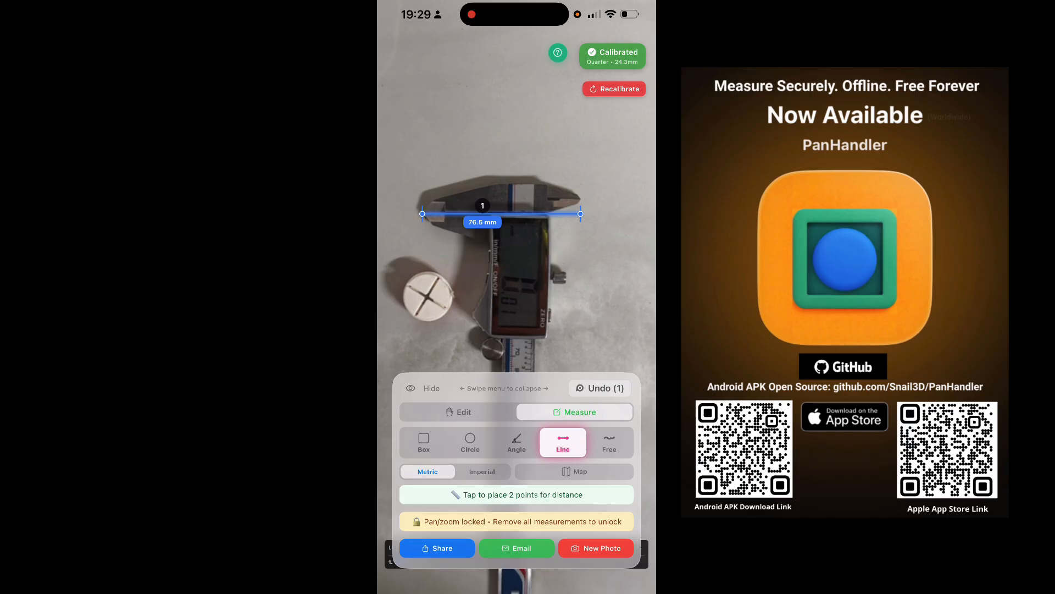
Share the measured photo with the item label 'Calibers'
{"action": "left_click", "coordinate": [437, 548]}
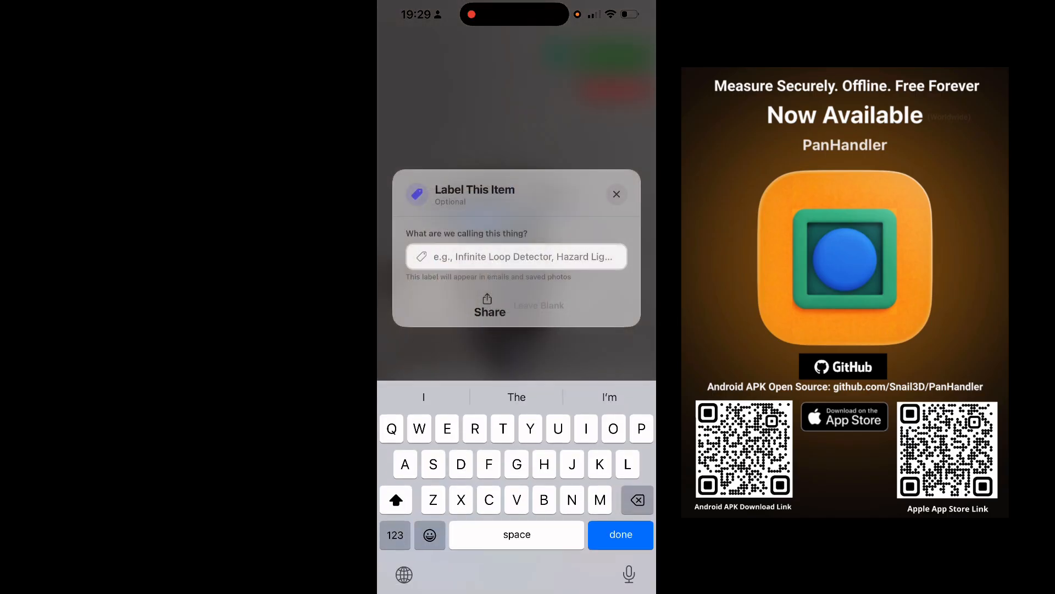
{"action": "type", "text": "Calibers"}
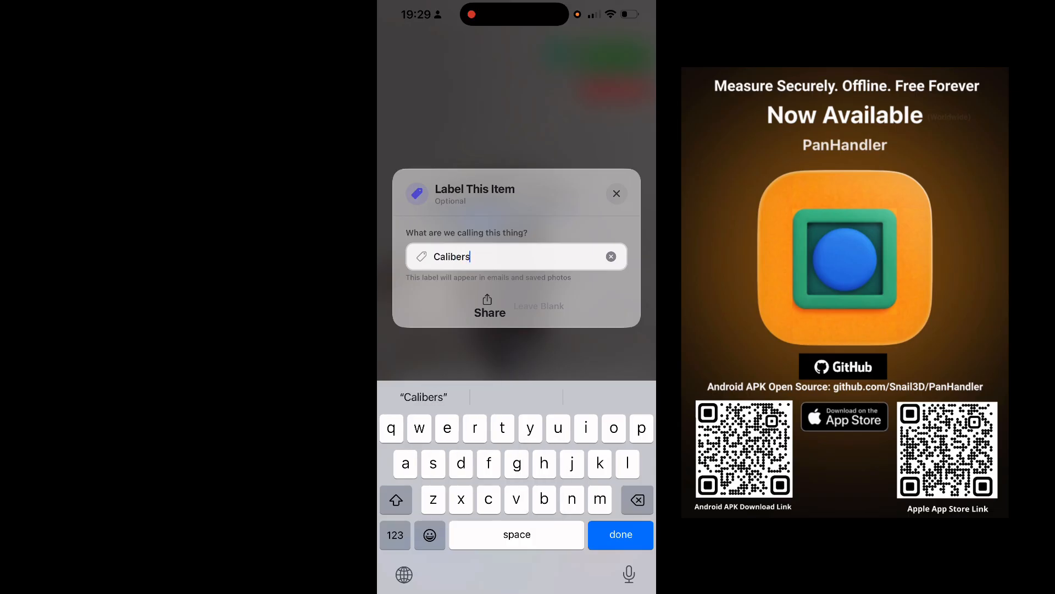